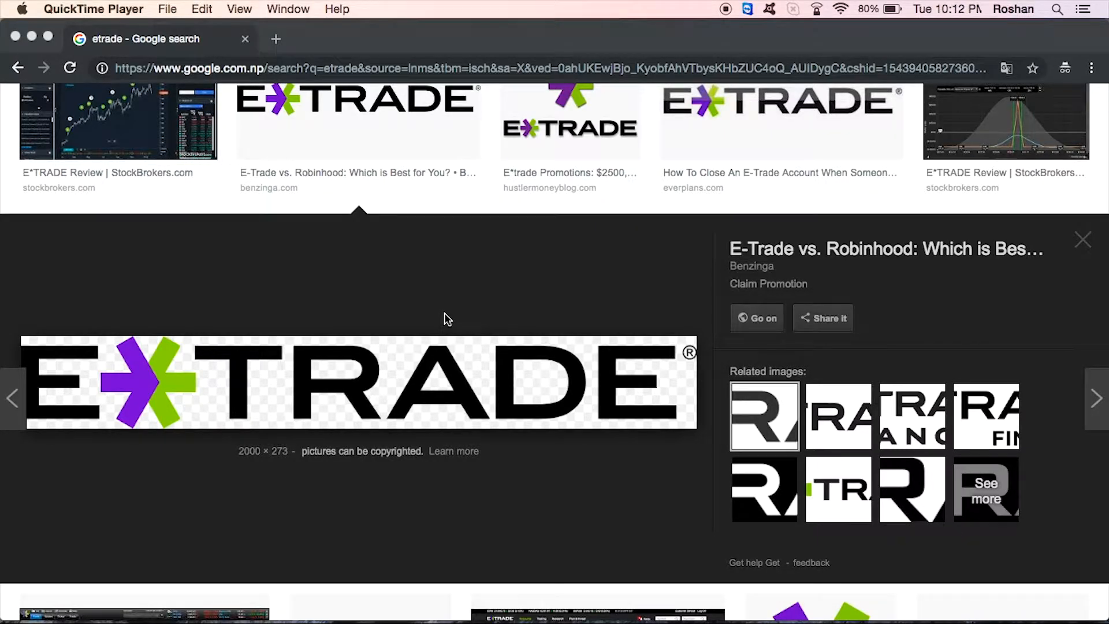
pyautogui.moveTo(592, 245)
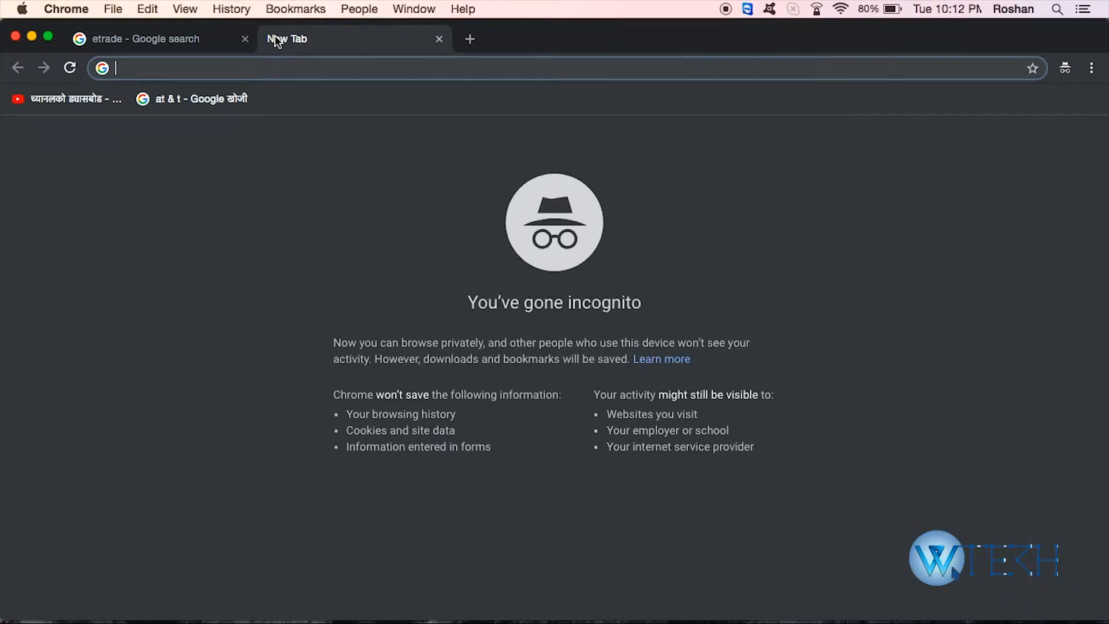
# Go to us.etrade.com and review the home page down to the legal disclosures and footer, returning to the retirement calculator
pyautogui.write('us.etrade.com/home')
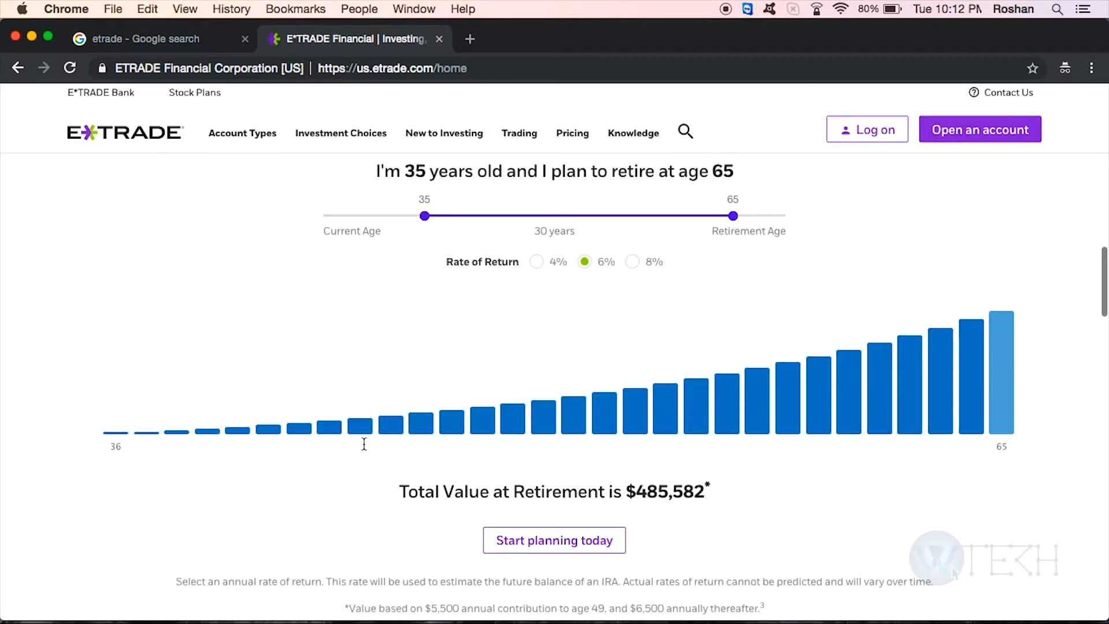
pyautogui.scroll(-3)
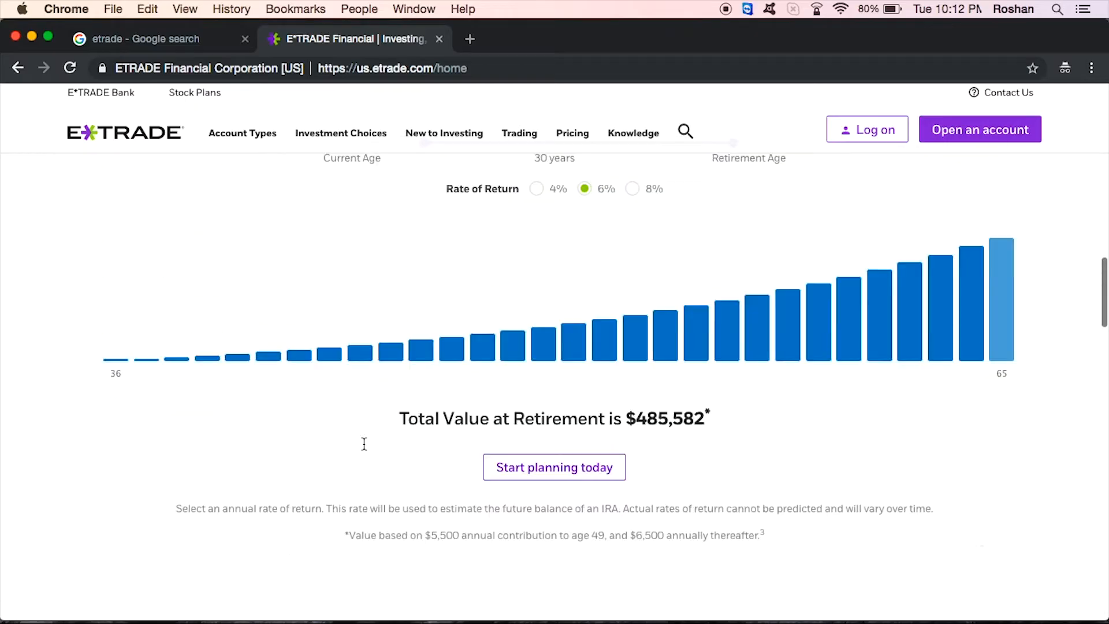
pyautogui.scroll(-3)
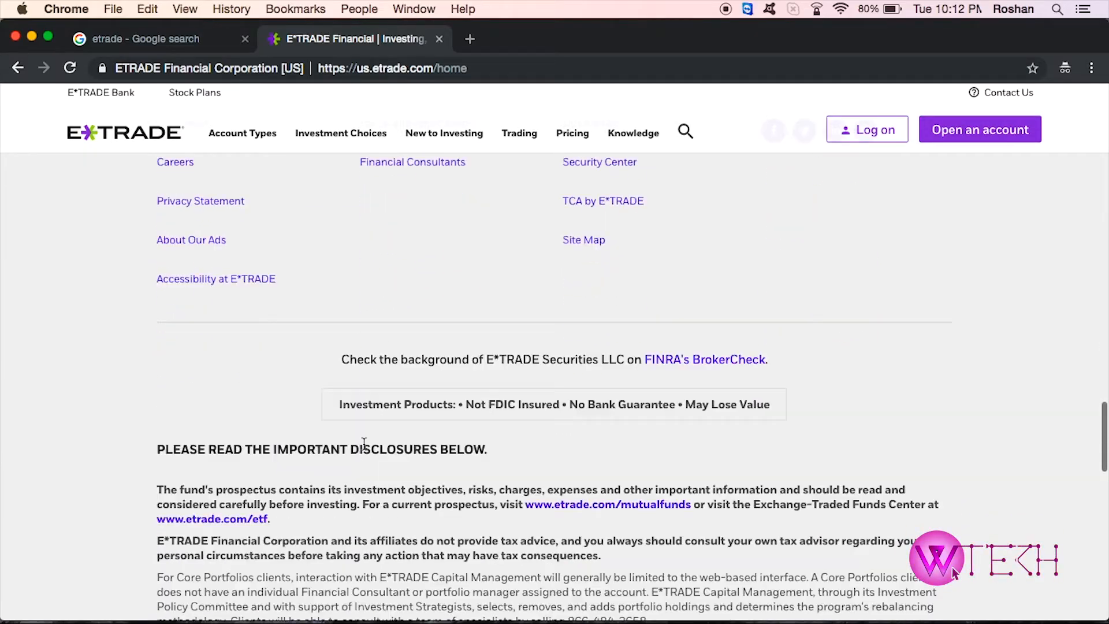
pyautogui.scroll(-3)
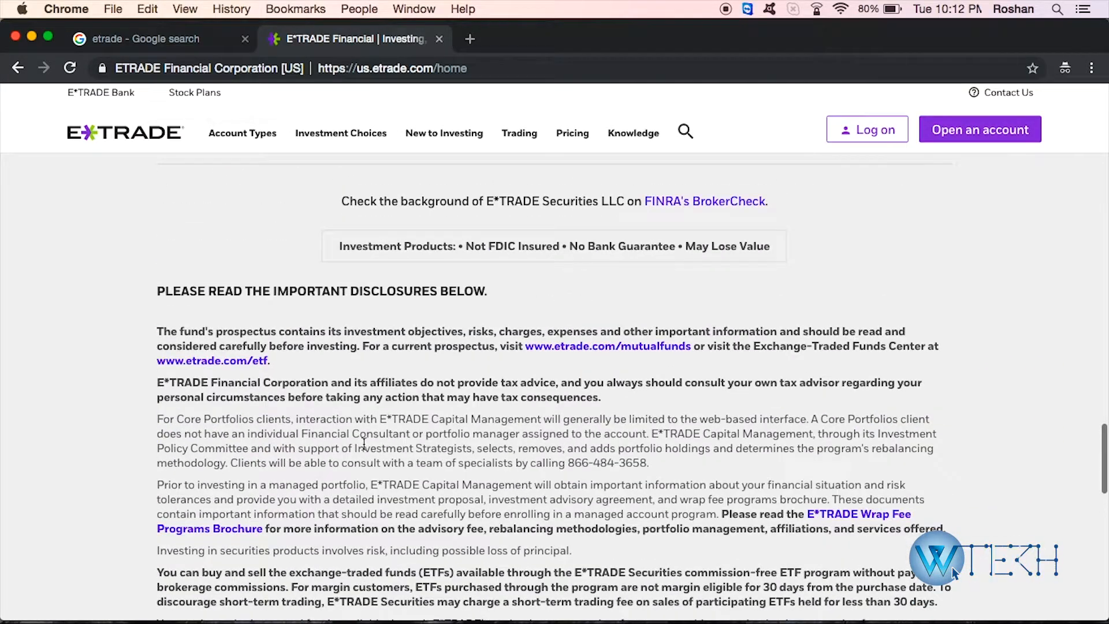
pyautogui.scroll(-3)
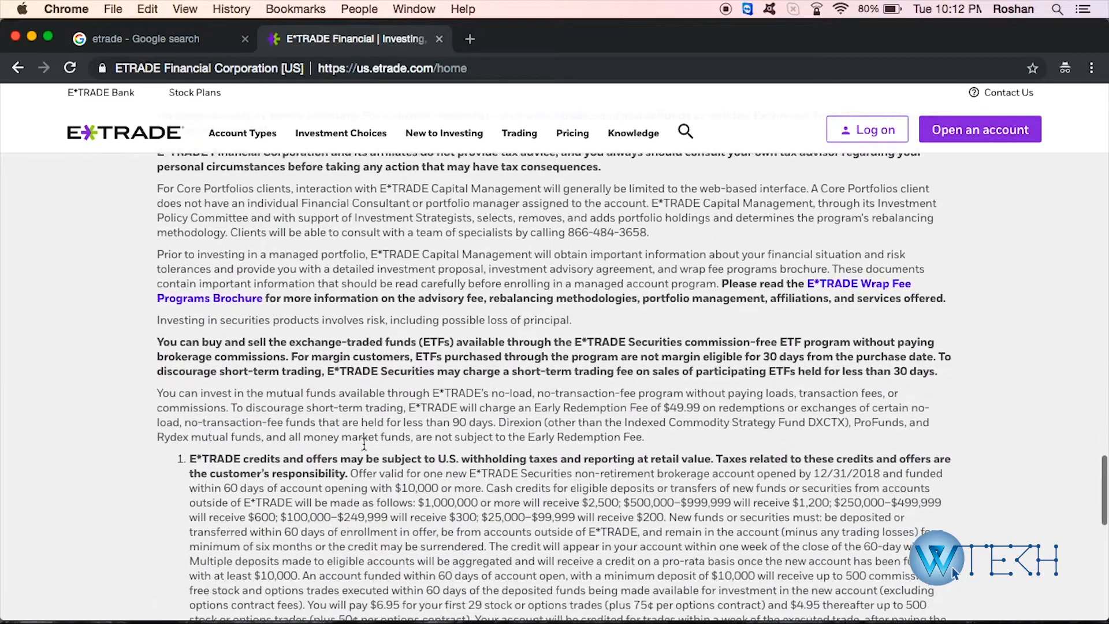
pyautogui.scroll(-3)
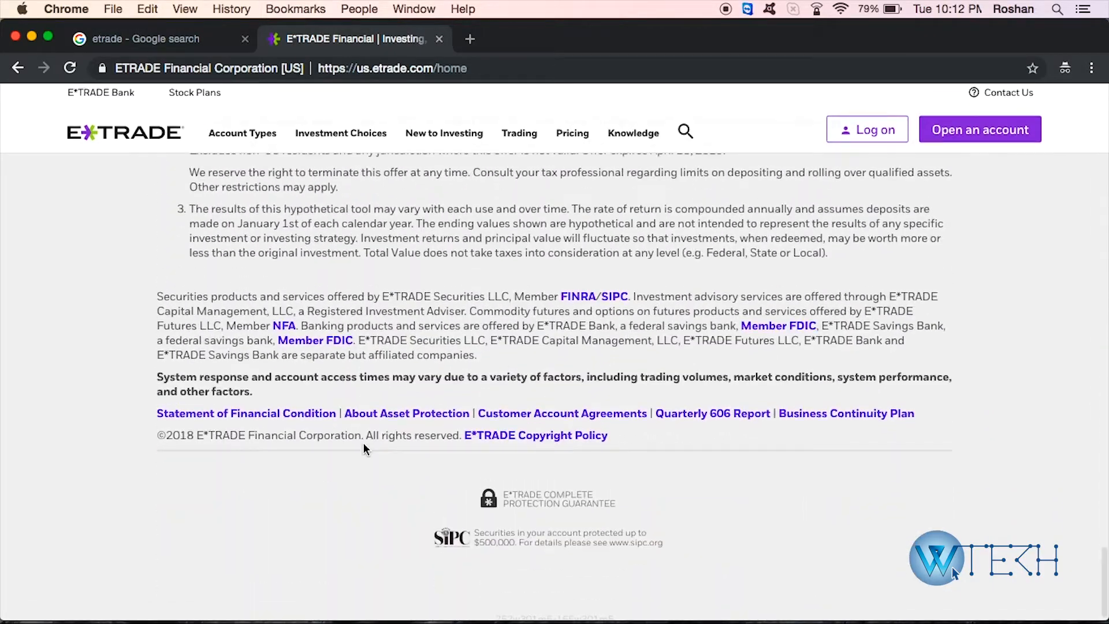
pyautogui.scroll(3)
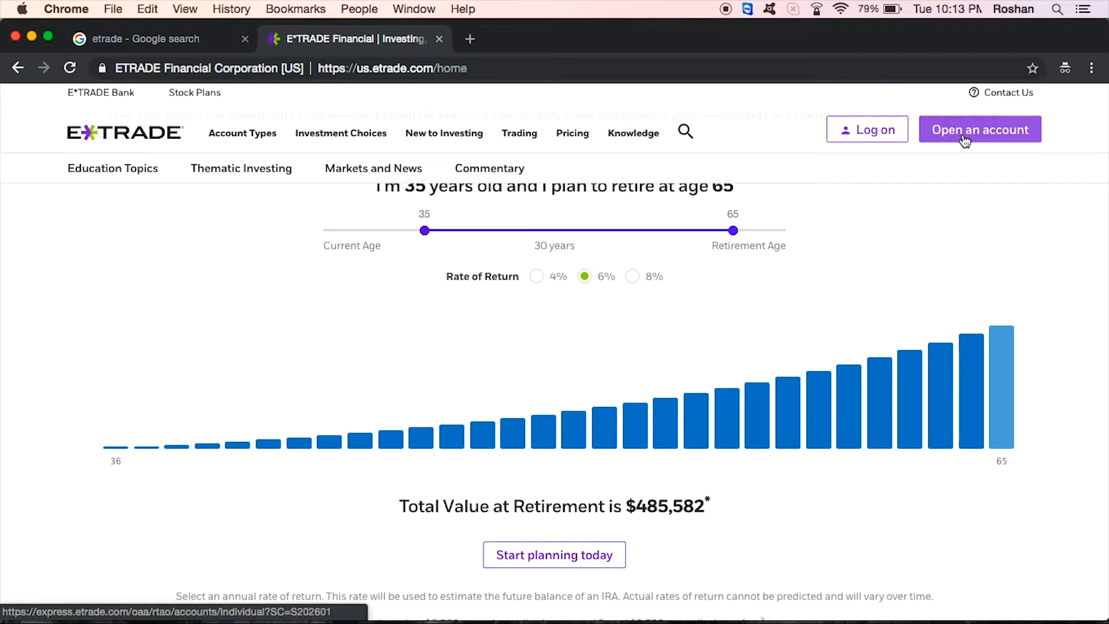
# Begin a new account application and settle on Individual as the brokerage account type
pyautogui.click(979, 130)
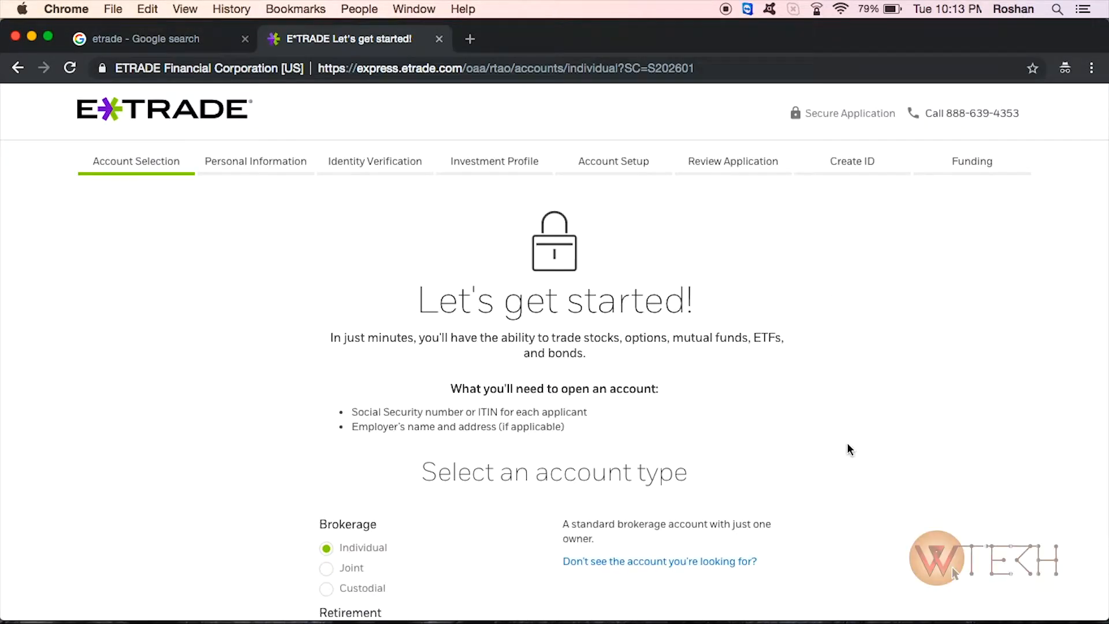
pyautogui.scroll(-3)
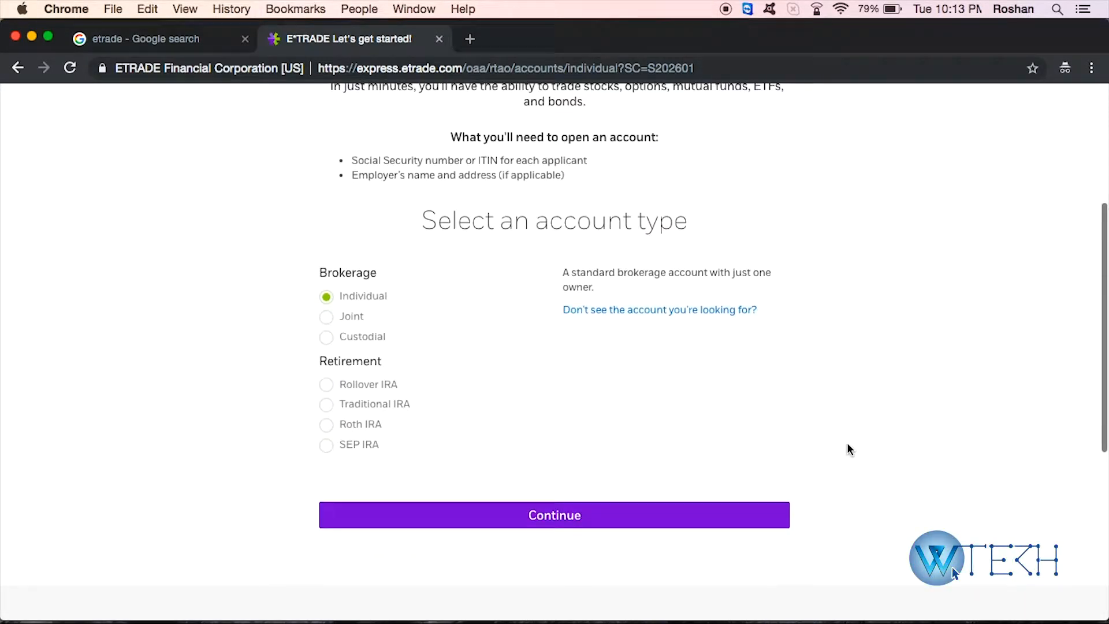
pyautogui.scroll(3)
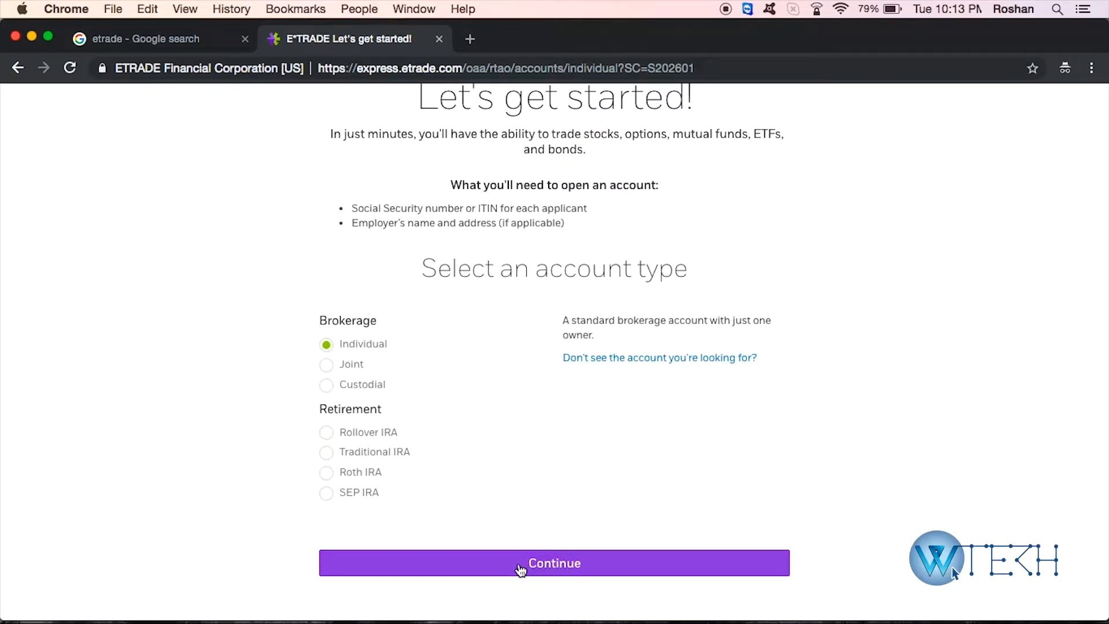
# Continue with the Individual account type to reach the blank Personal Information form
pyautogui.click(554, 562)
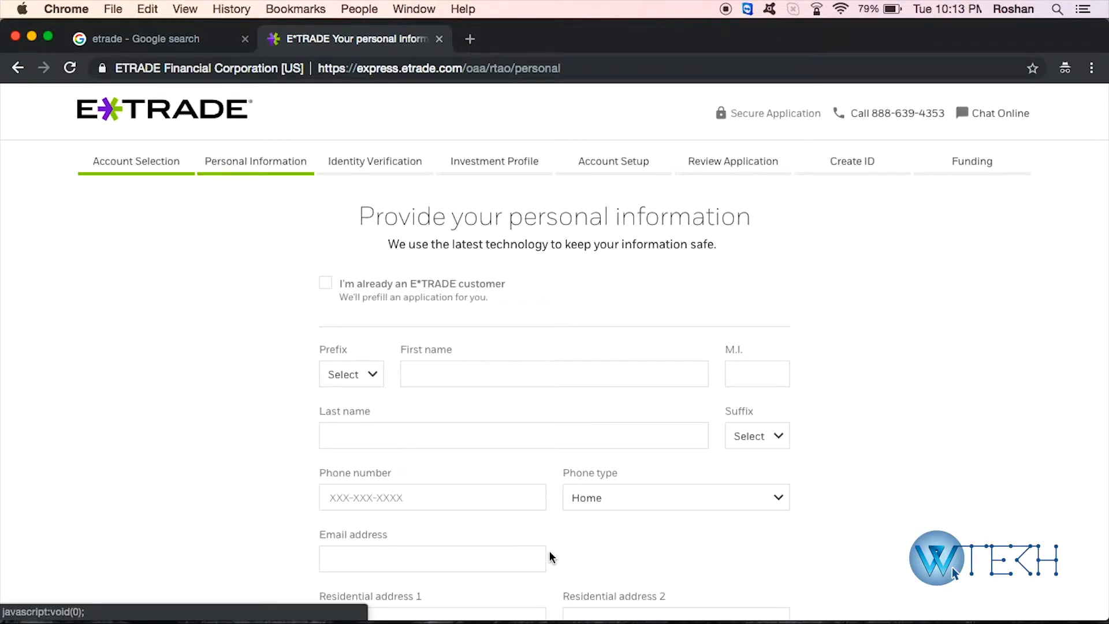
pyautogui.moveTo(609, 480)
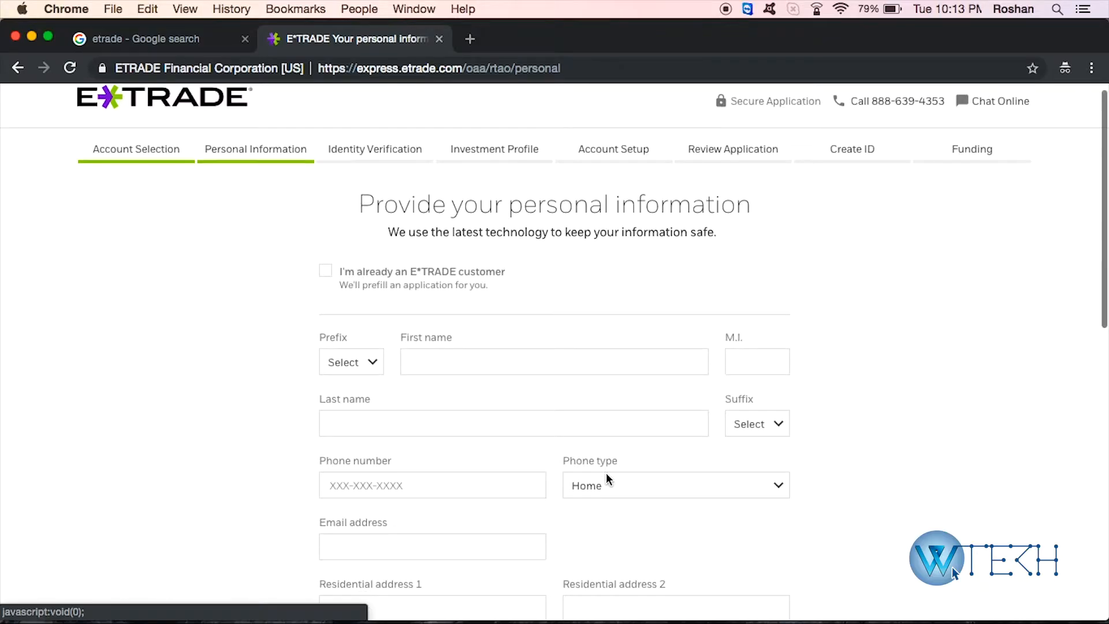
pyautogui.scroll(-3)
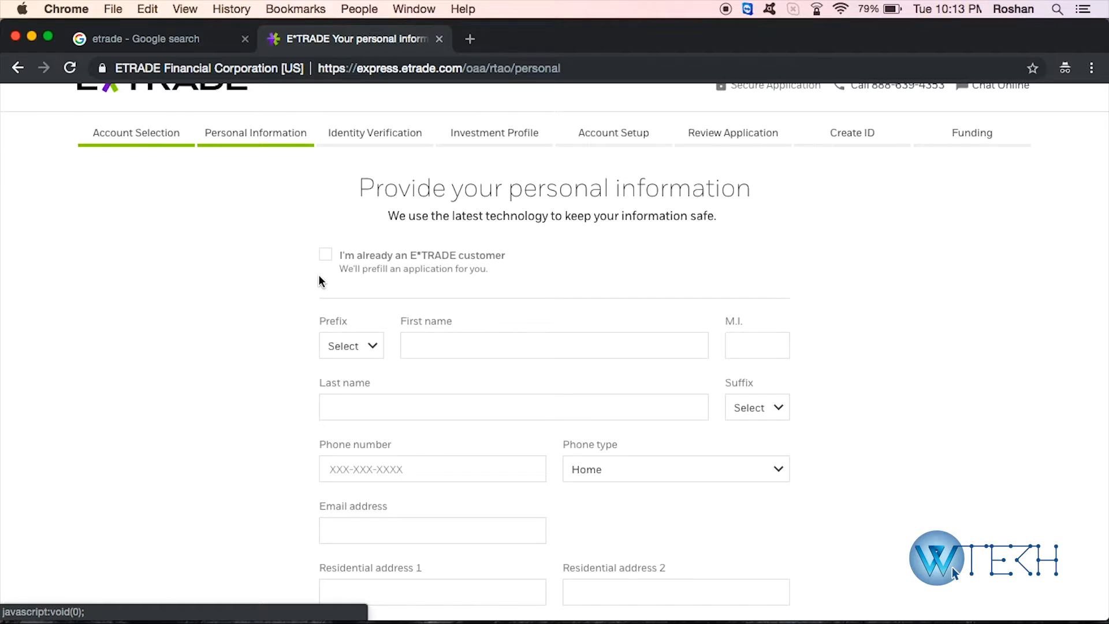
pyautogui.moveTo(357, 342)
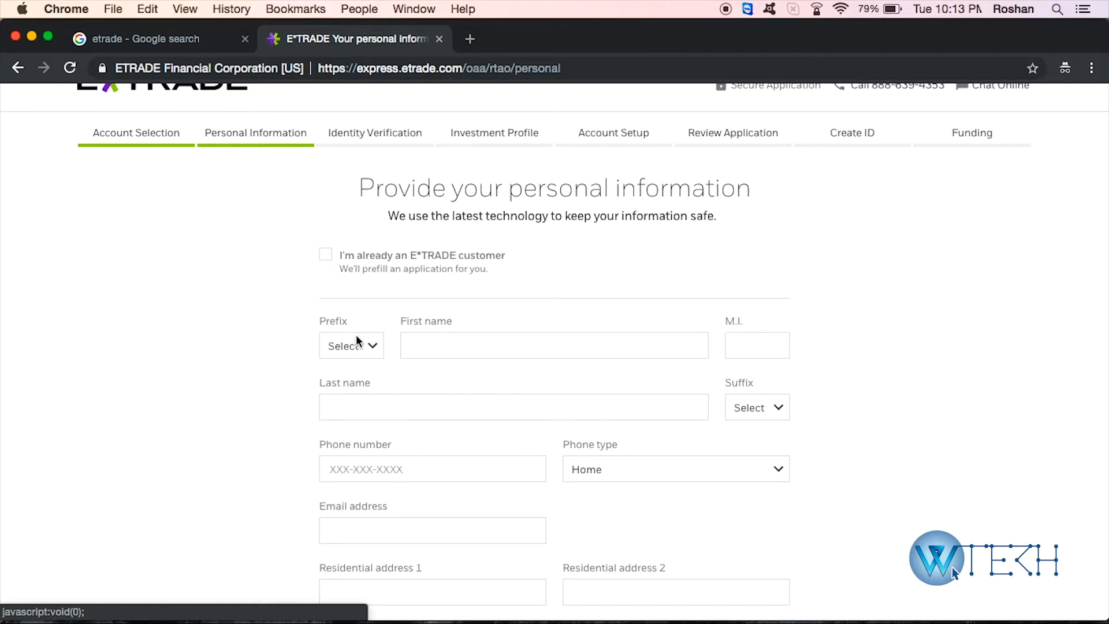
# Leave First name and Last name empty so both show required-entry warnings, then review the rest of the form
pyautogui.click(554, 345)
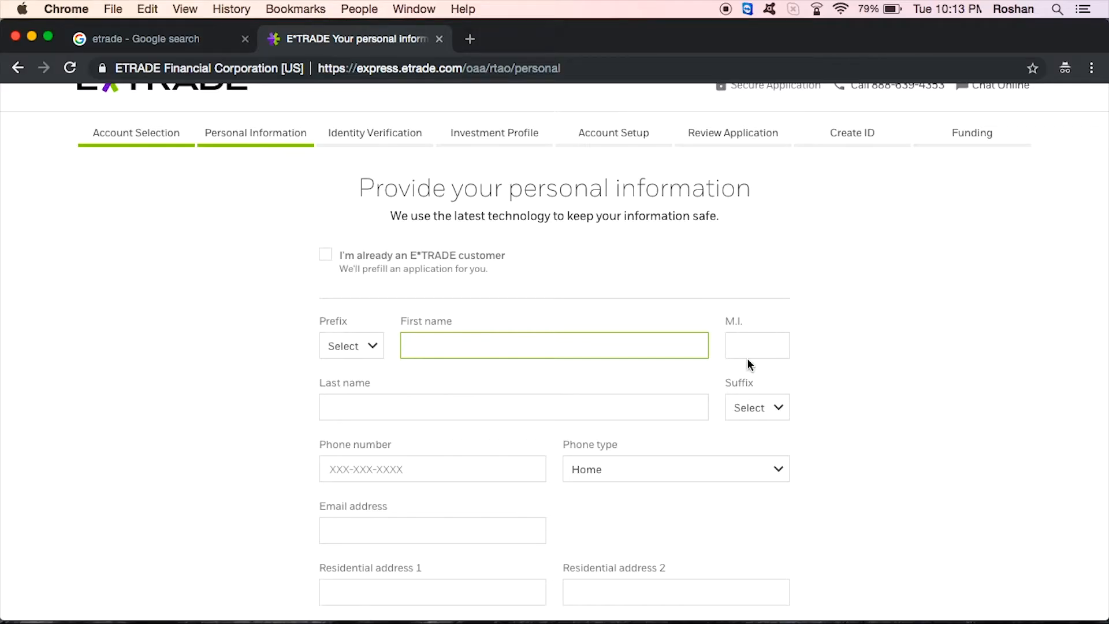
pyautogui.click(513, 414)
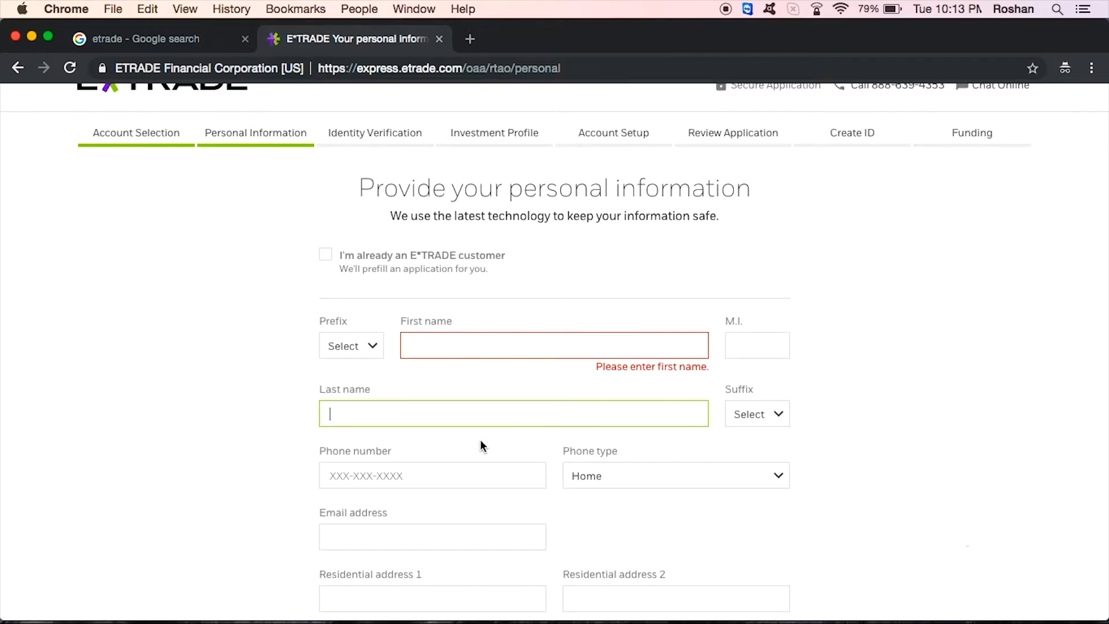
pyautogui.scroll(-3)
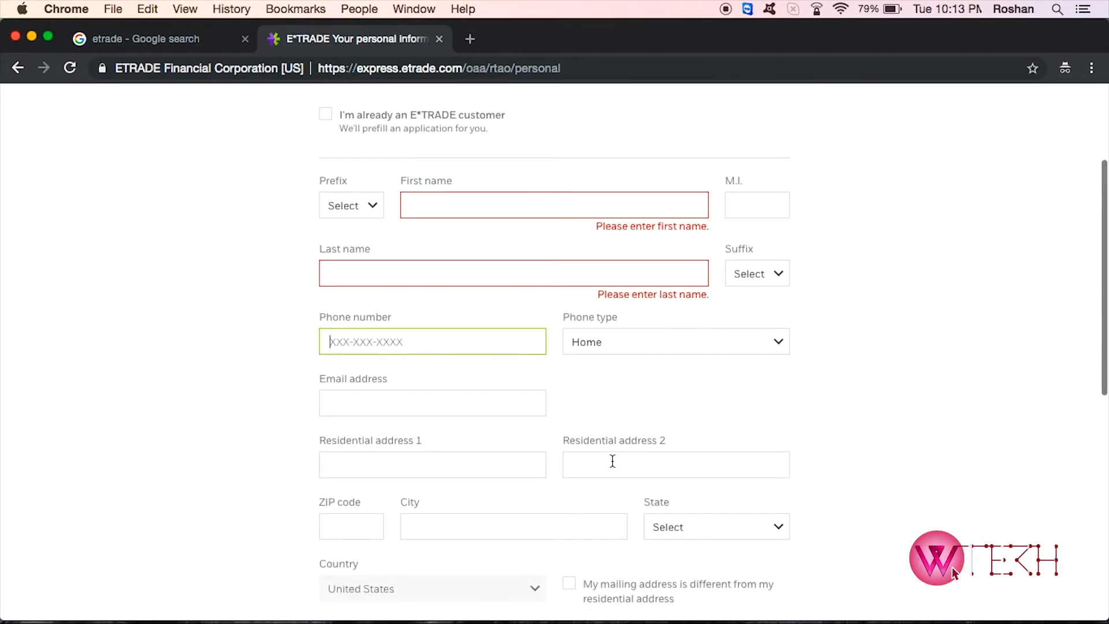
pyautogui.scroll(-3)
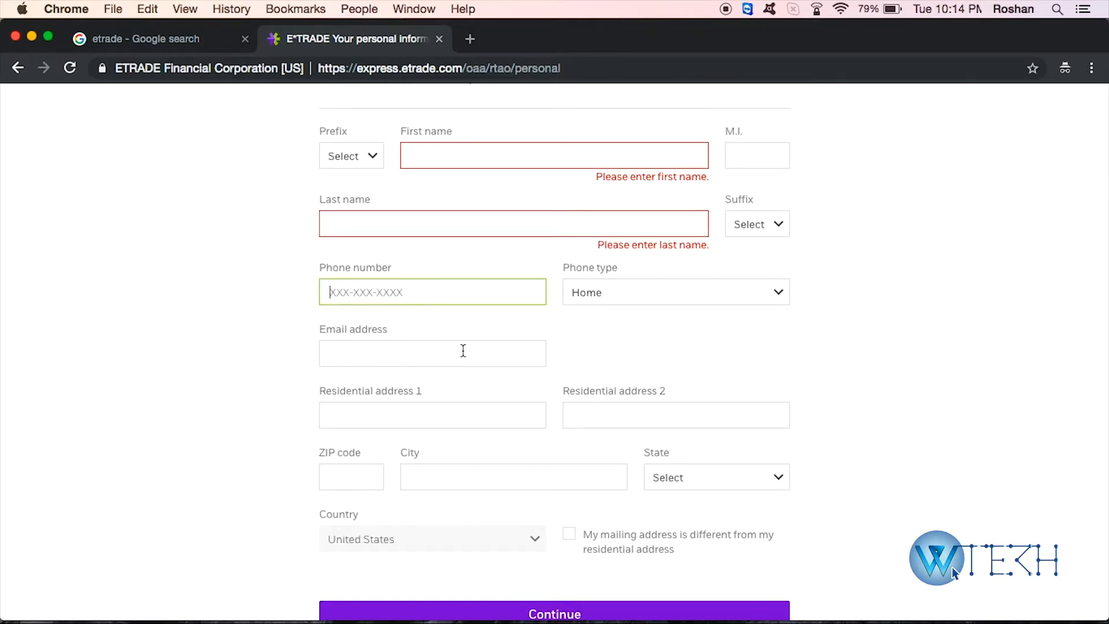
pyautogui.scroll(-3)
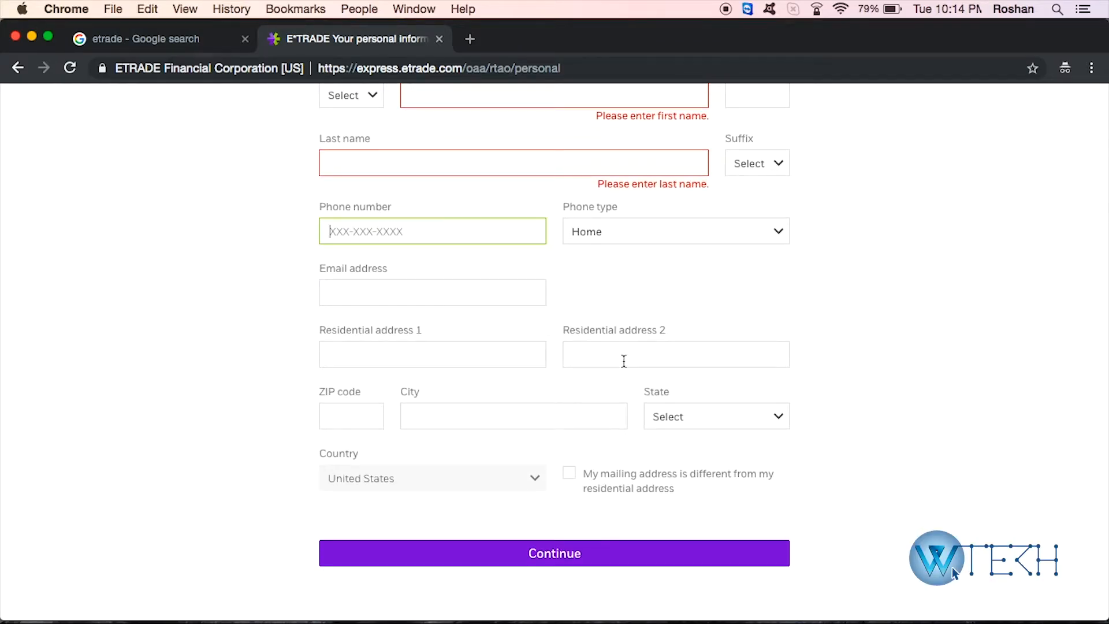
pyautogui.scroll(-3)
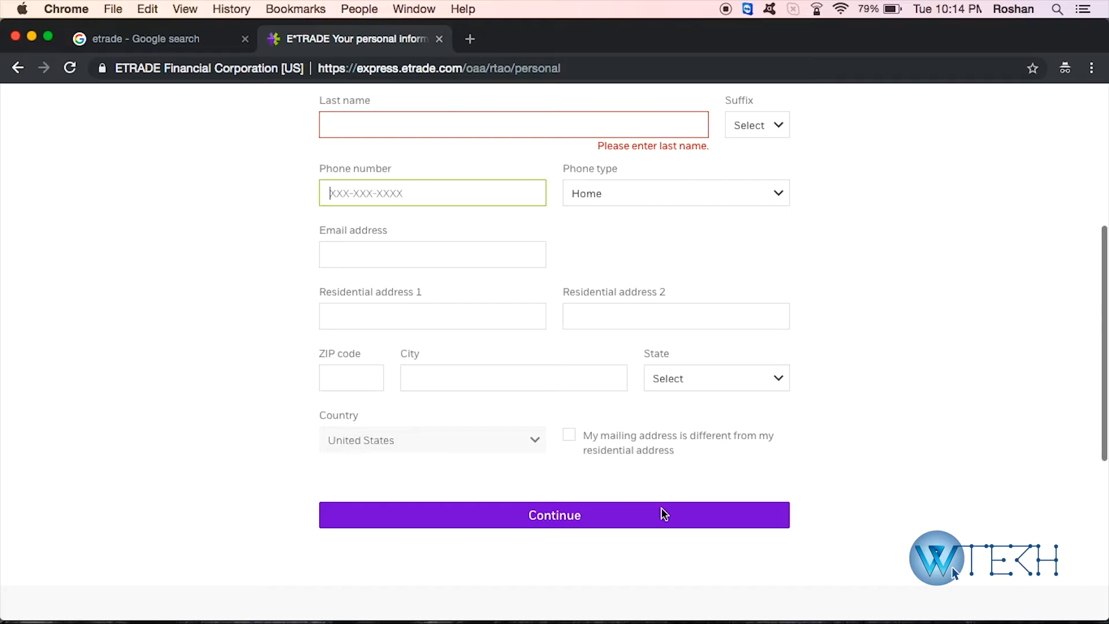
pyautogui.scroll(-3)
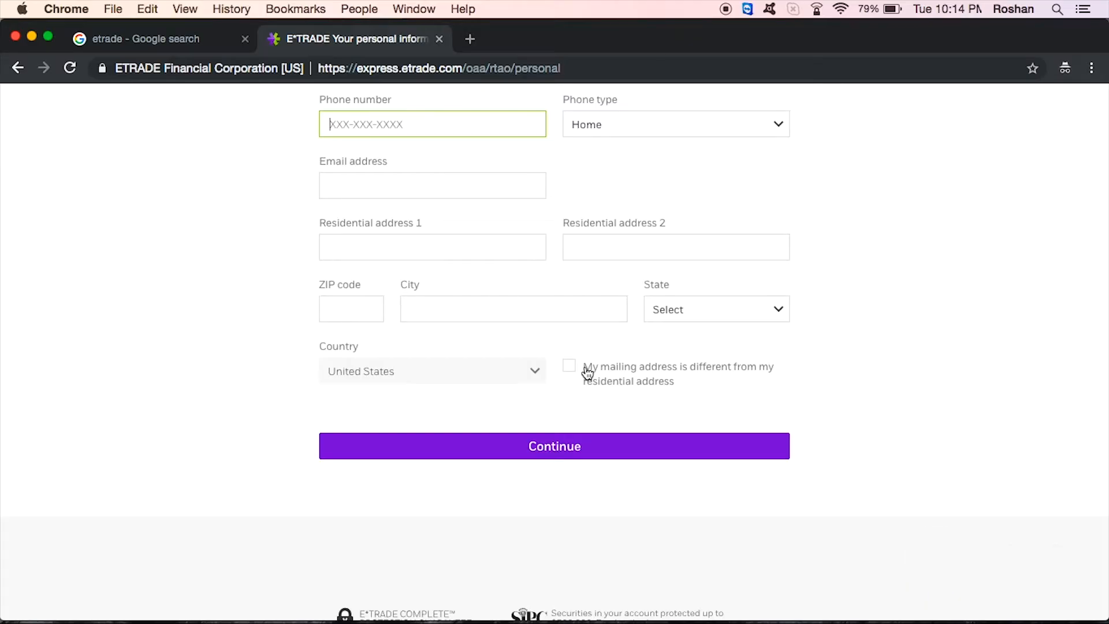
pyautogui.scroll(-3)
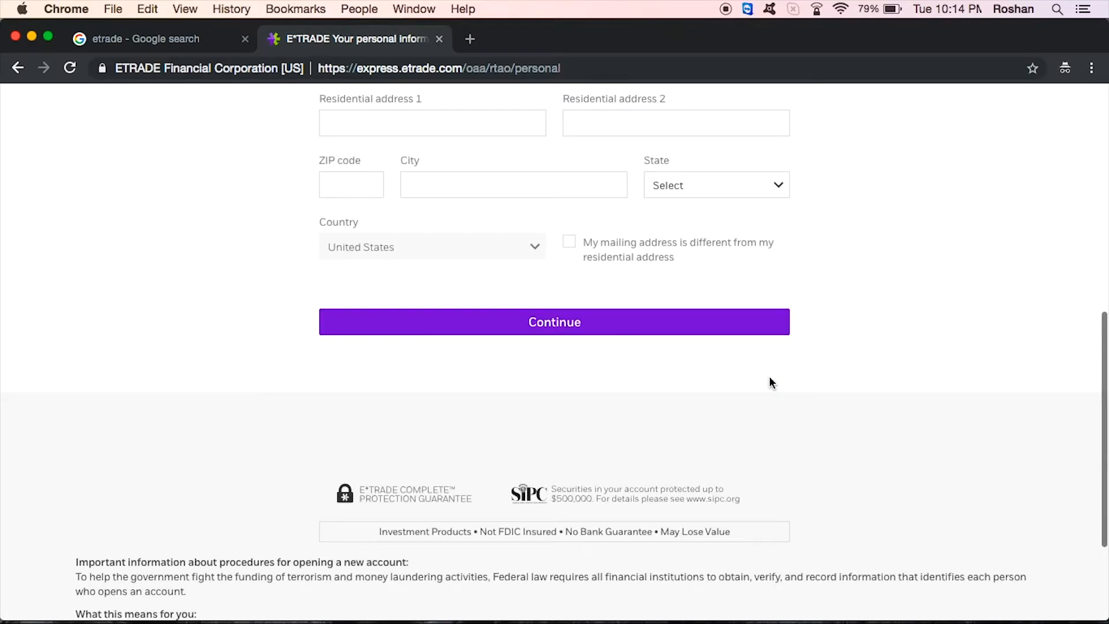
pyautogui.click(554, 322)
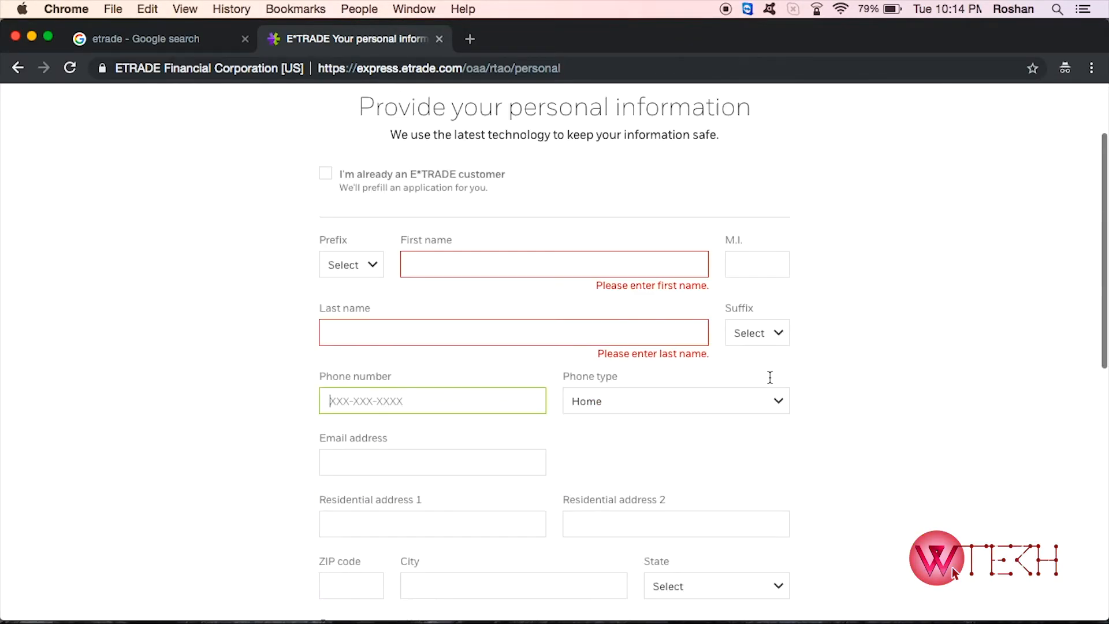
pyautogui.scroll(-3)
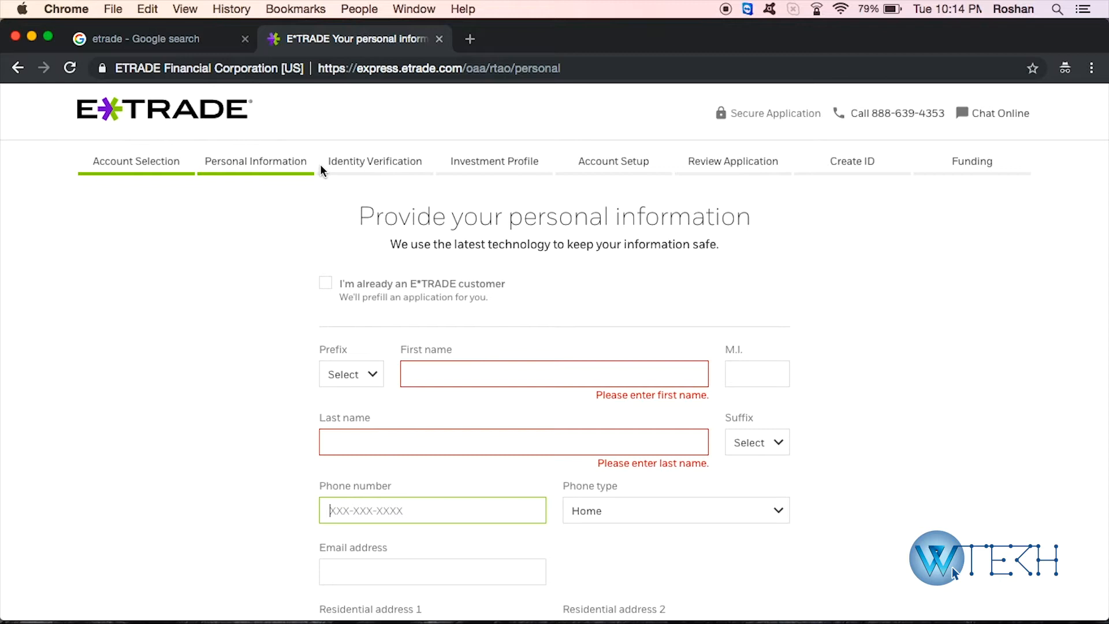
pyautogui.moveTo(364, 172)
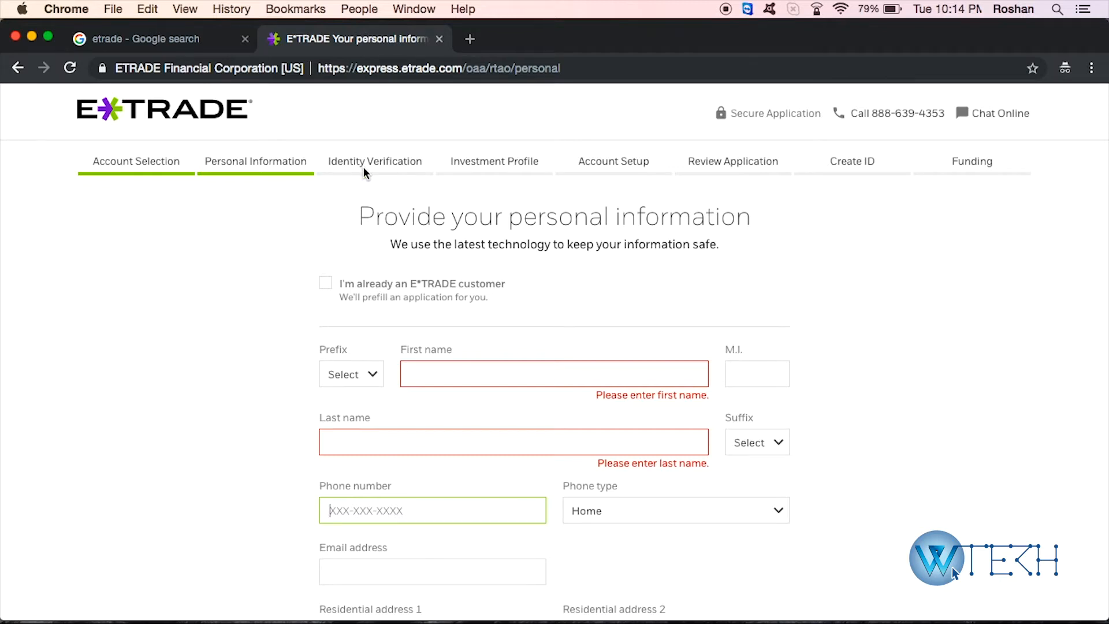
pyautogui.moveTo(460, 178)
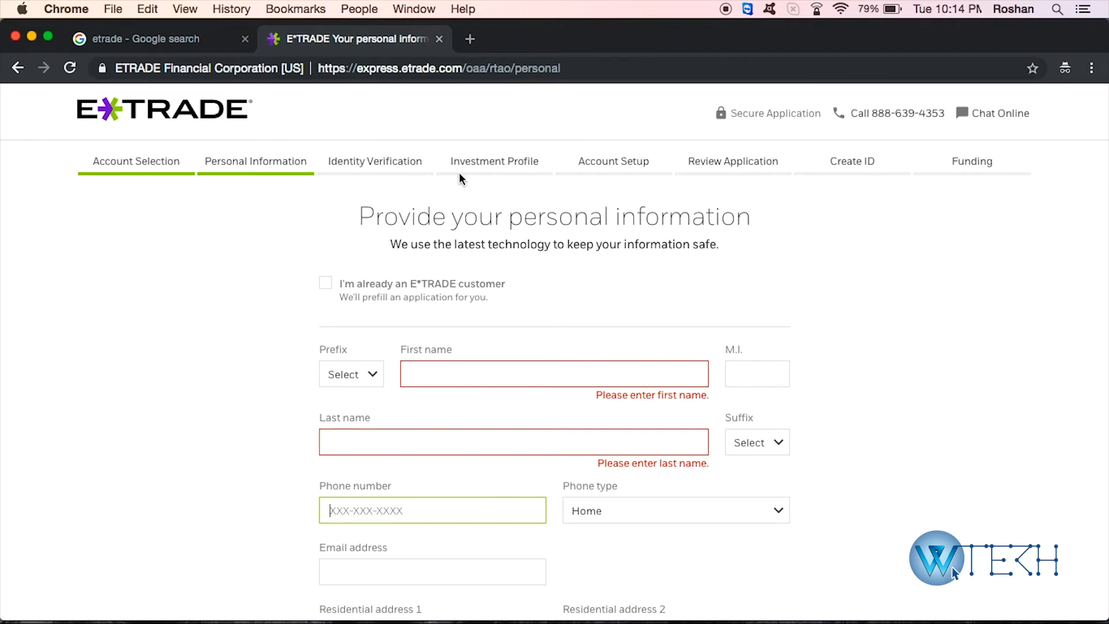
pyautogui.moveTo(592, 179)
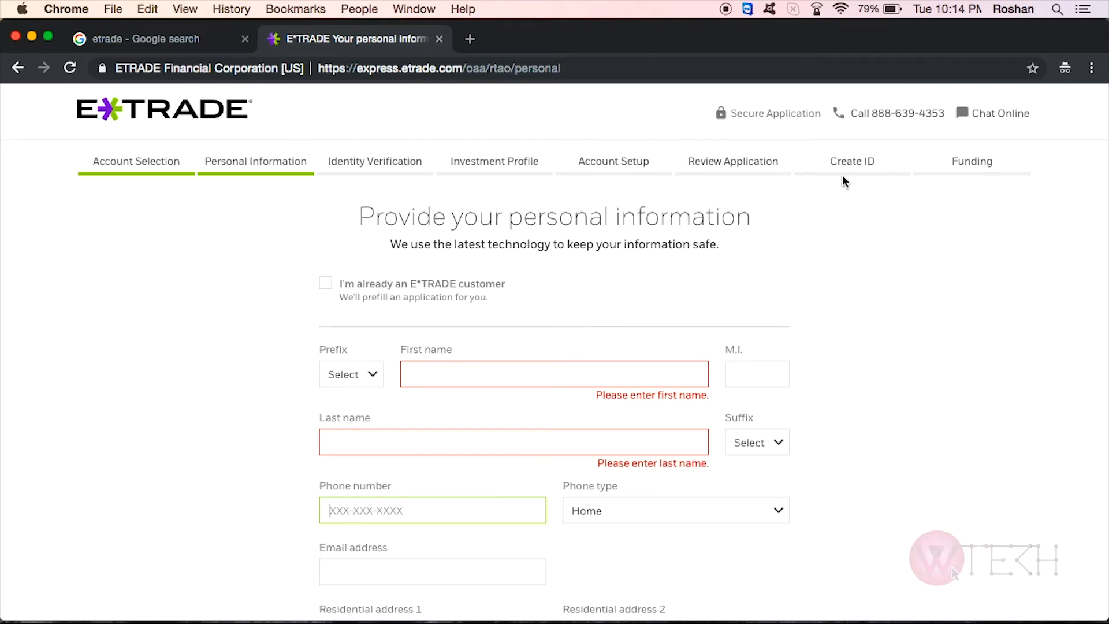
pyautogui.moveTo(760, 205)
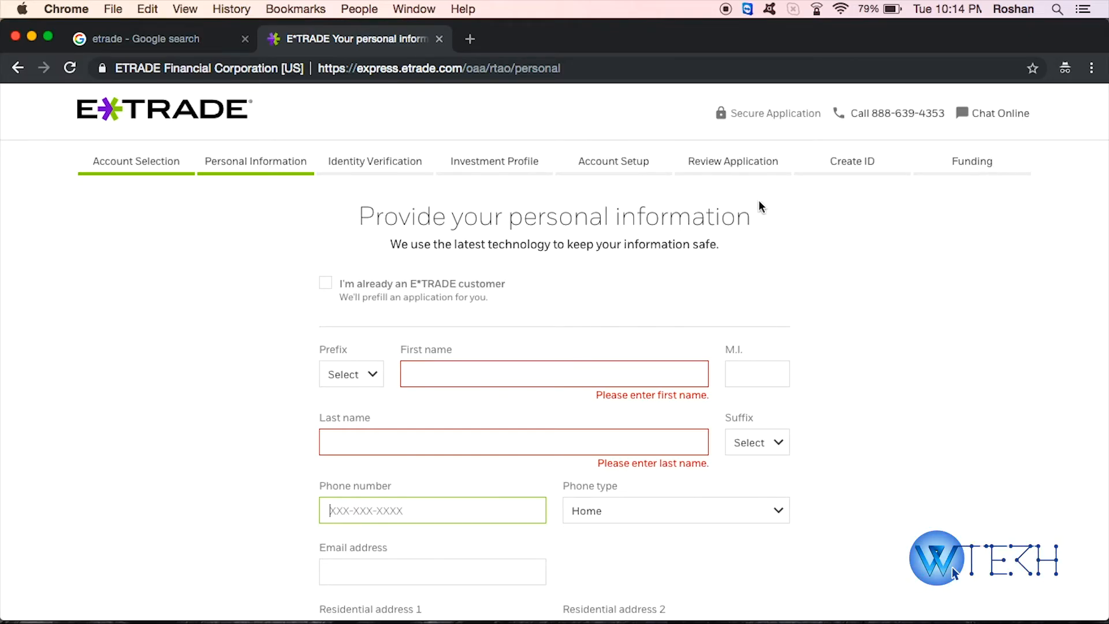